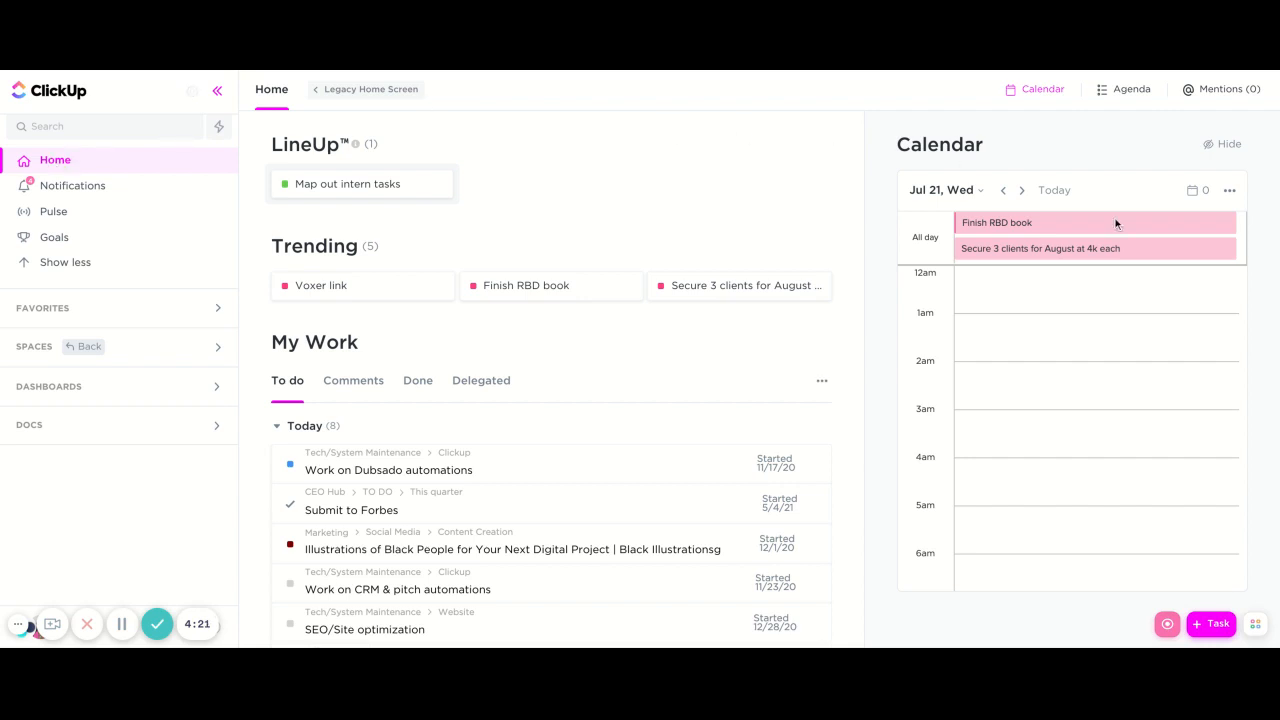
pyautogui.moveTo(1044, 536)
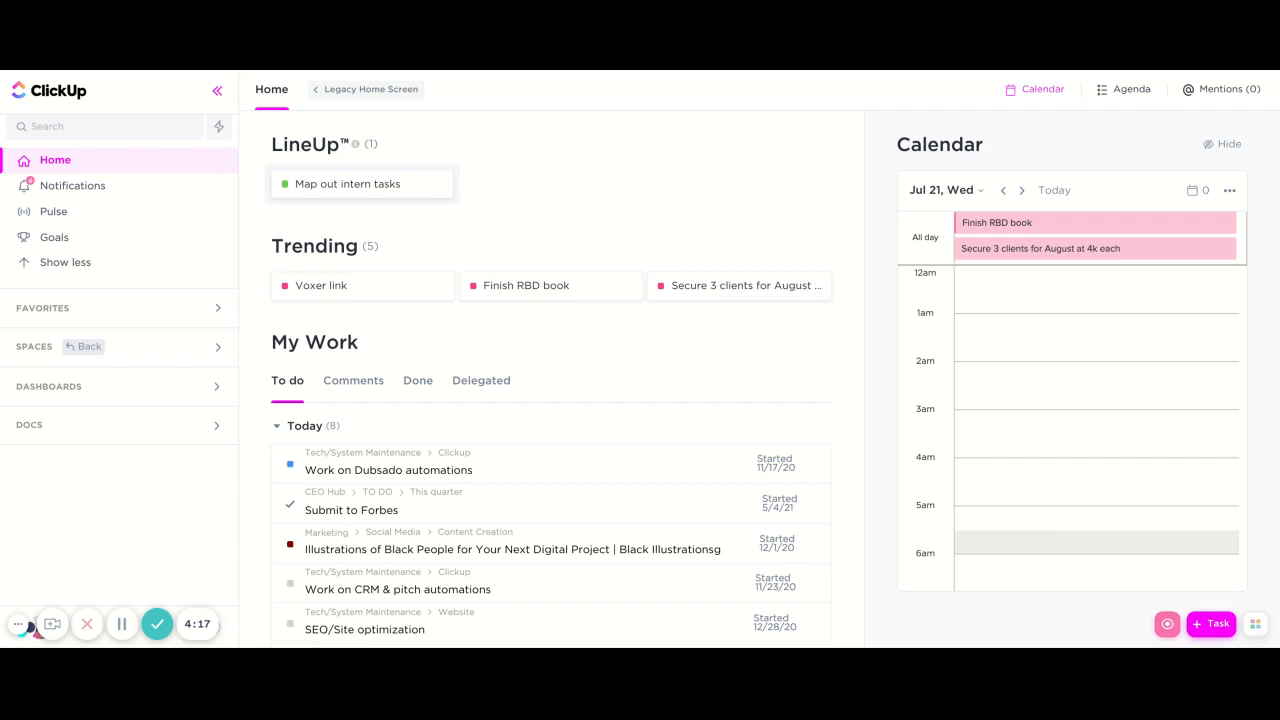
# Extend the Work on Dubsado automations calendar block from 9:00 to end at 11:00 am today
pyautogui.scroll(-3)
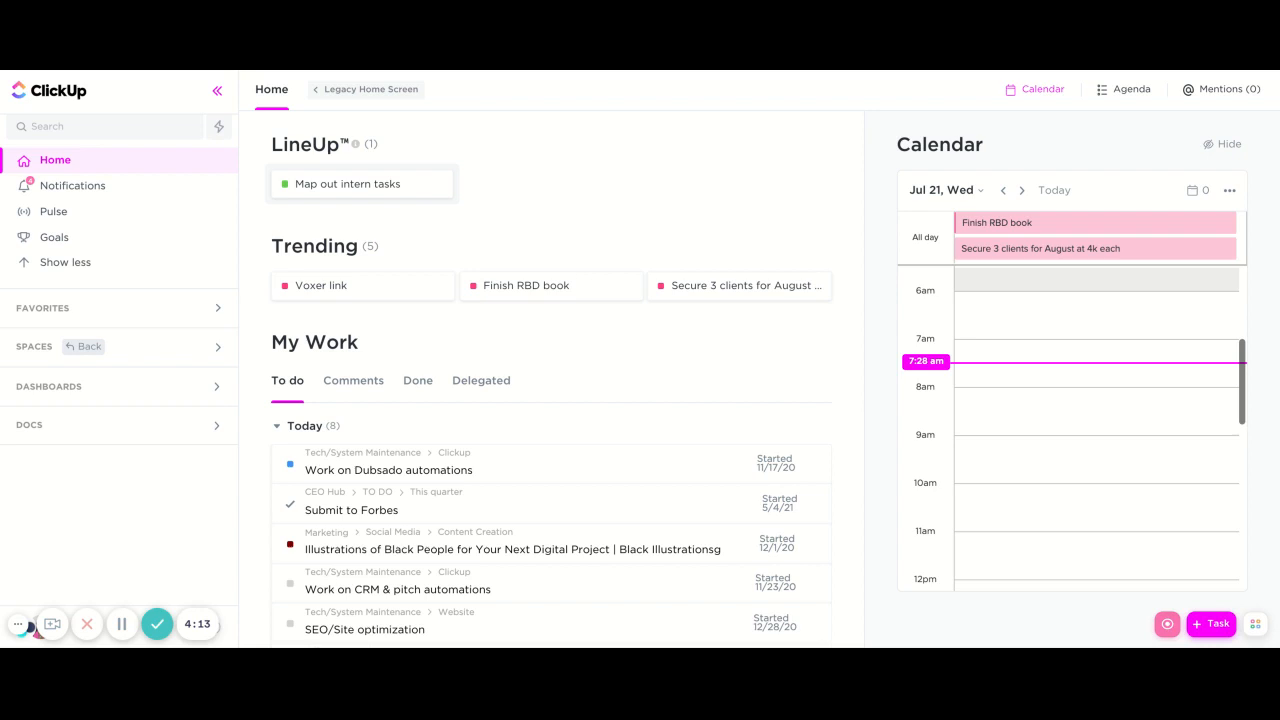
pyautogui.scroll(-3)
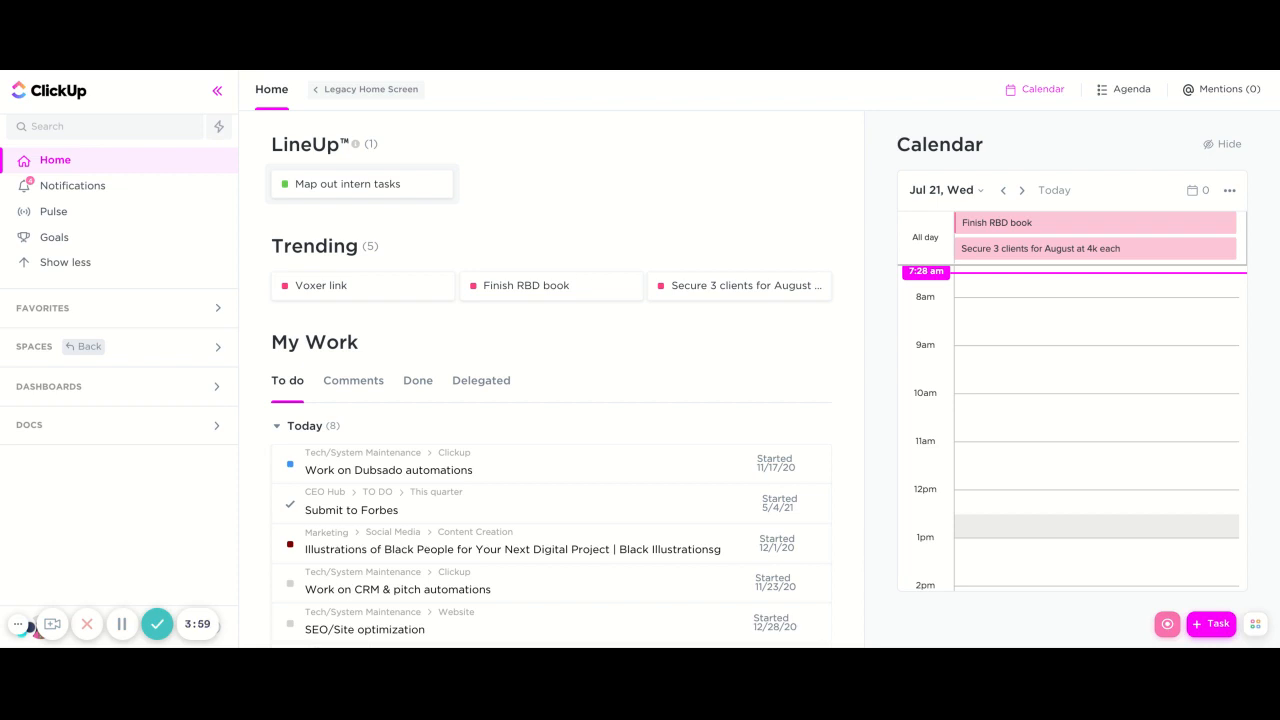
pyautogui.moveTo(366, 212)
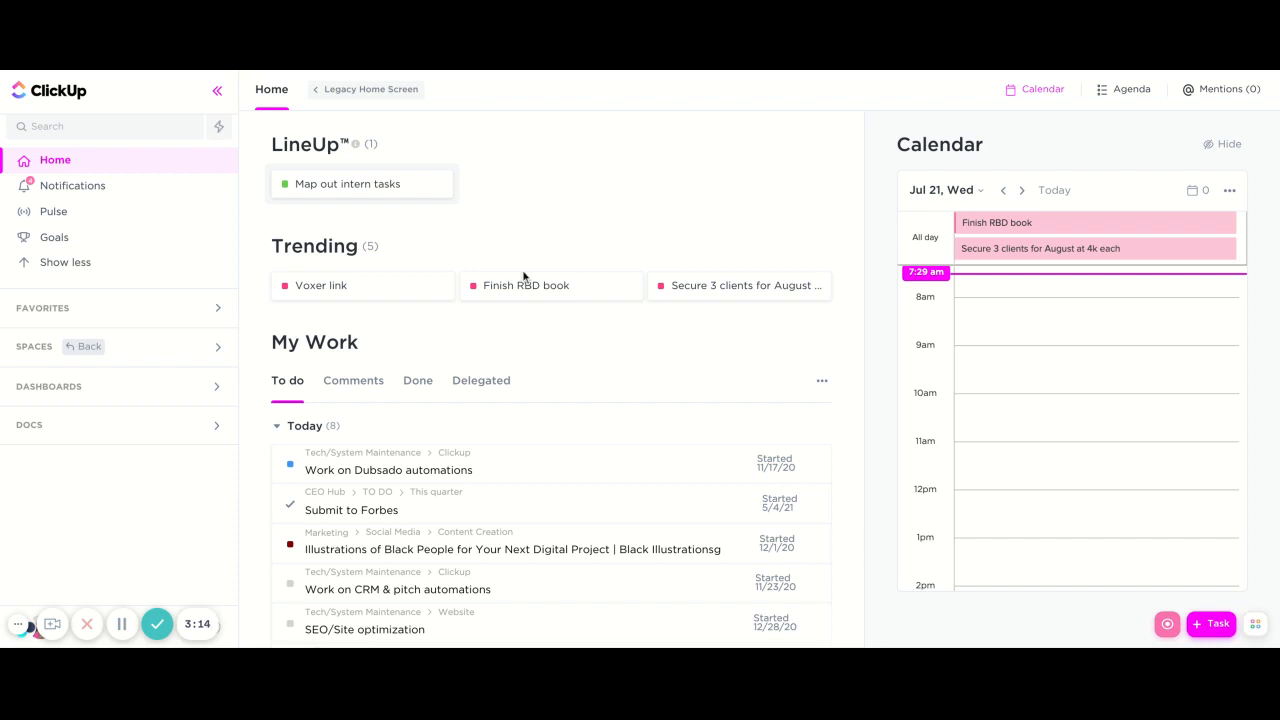
pyautogui.moveTo(632, 408)
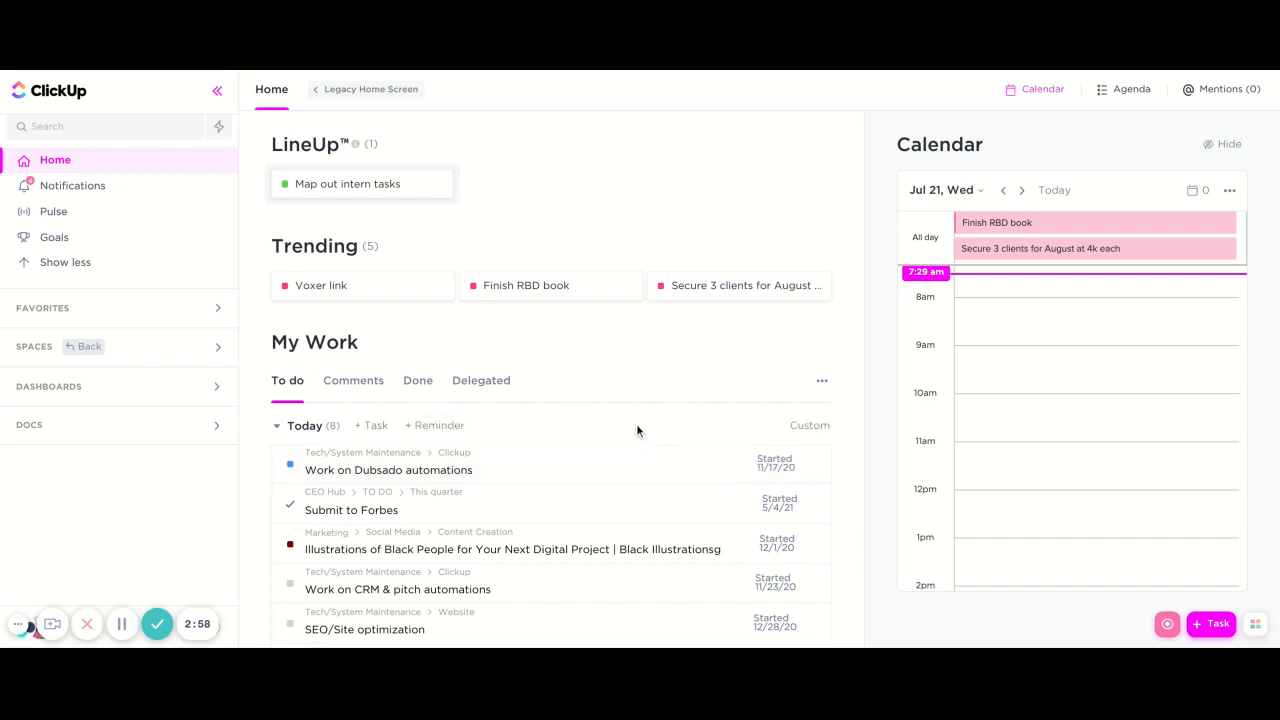
pyautogui.scroll(-3)
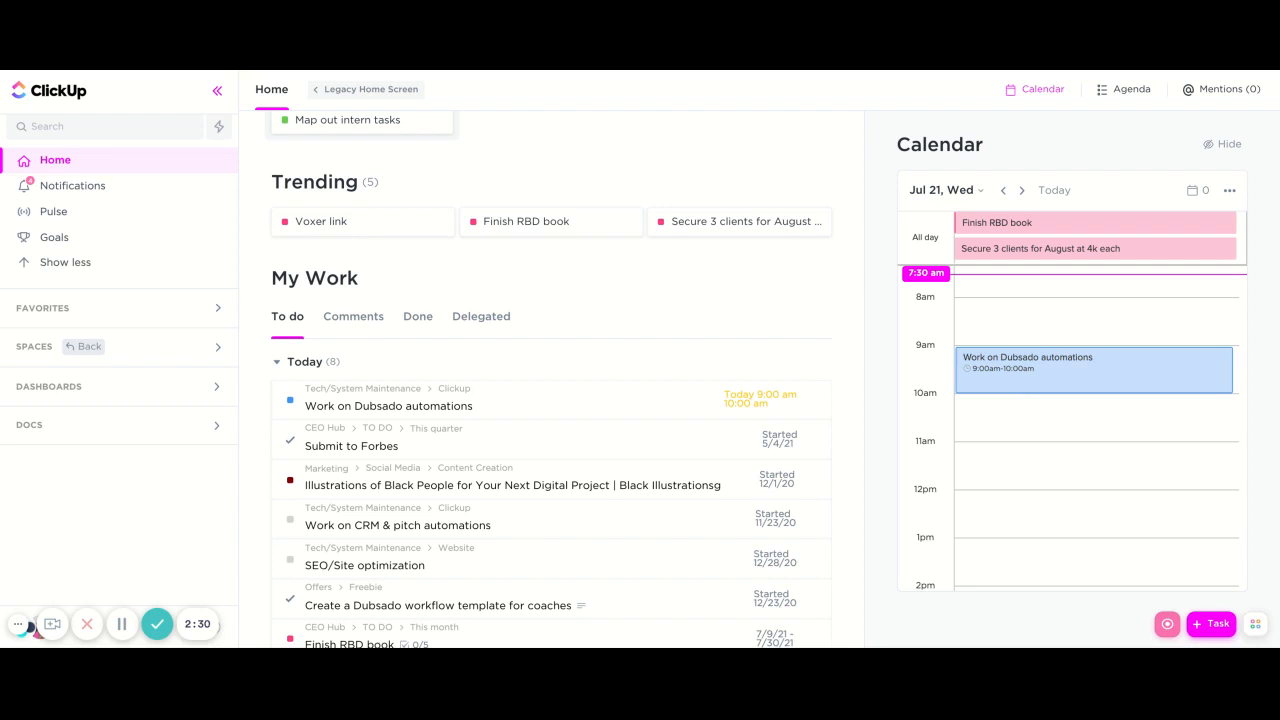
pyautogui.moveTo(1094, 384); pyautogui.dragTo(1094, 440)
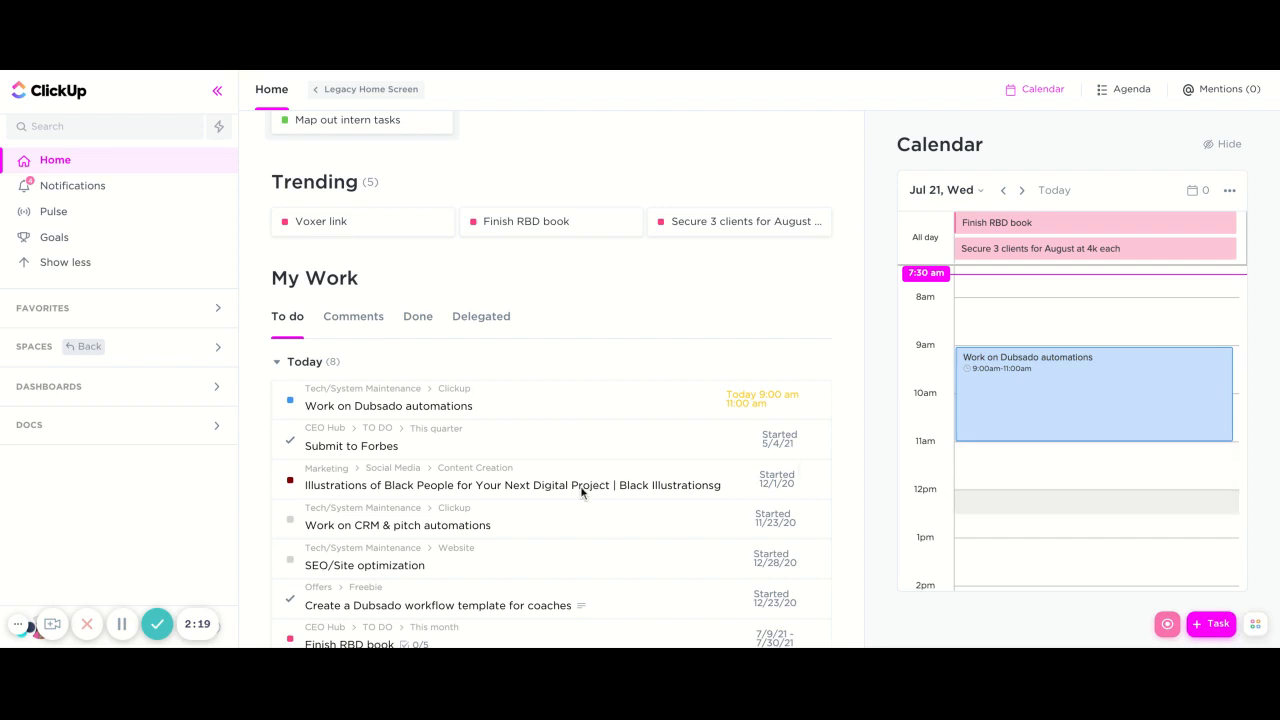
# Scroll My Work down to the Overdue section after placing SEO/Site optimization at 11:30 am
pyautogui.scroll(-3)
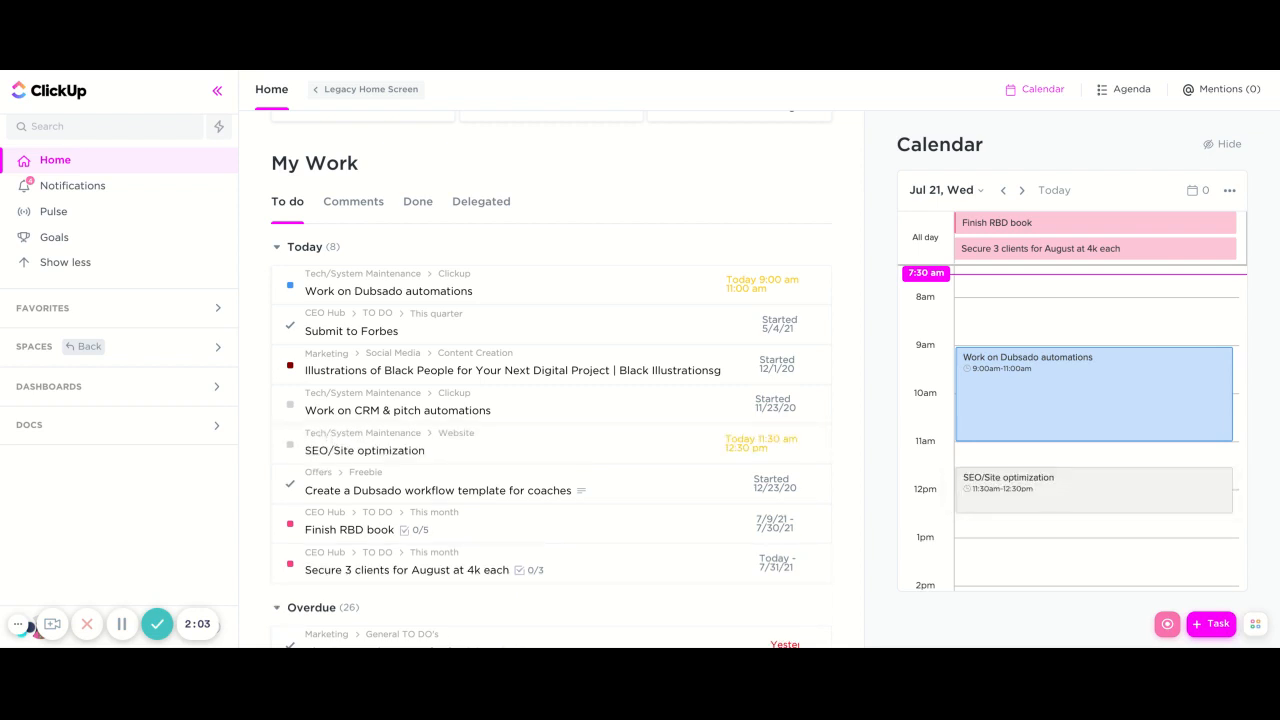
pyautogui.scroll(-3)
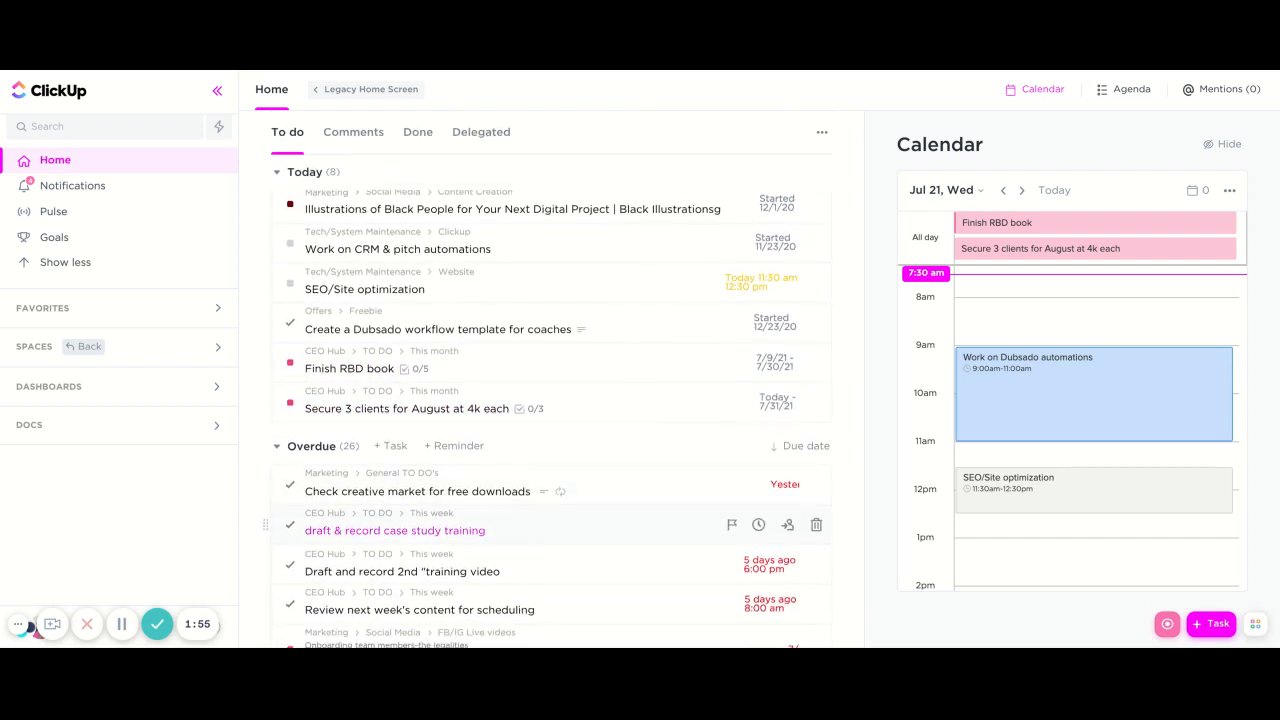
pyautogui.scroll(-3)
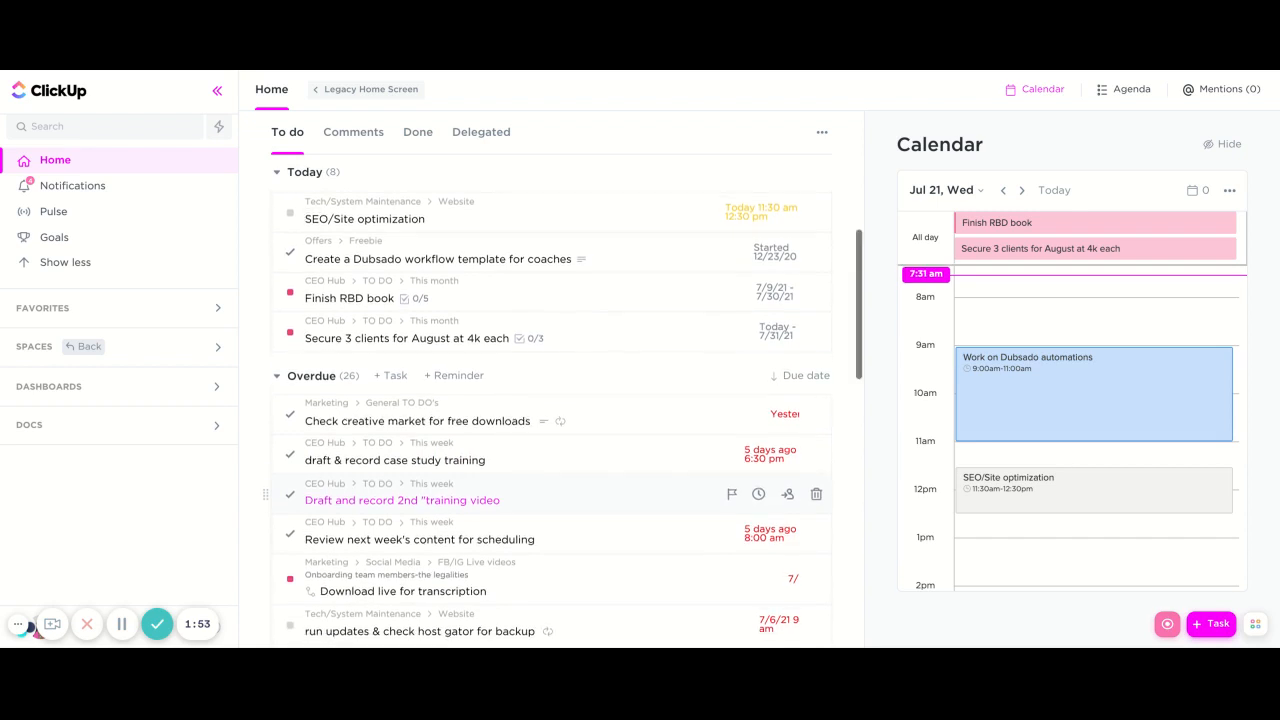